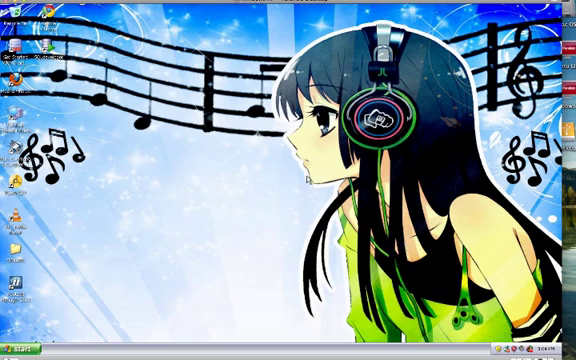
Step: Run Start Database for Oracle XE from All Programs and close its finished command window
left_click(20, 348)
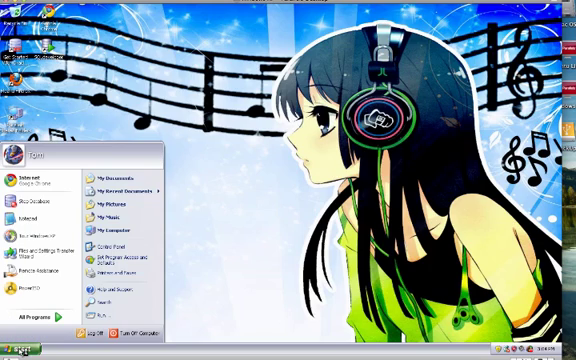
left_click(36, 312)
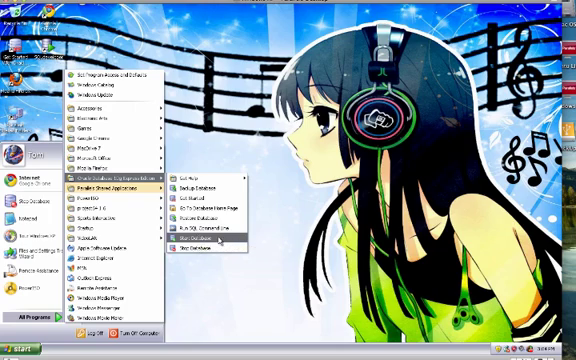
left_click(192, 238)
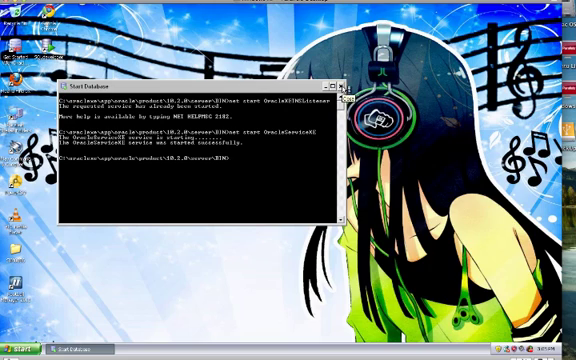
left_click(22, 350)
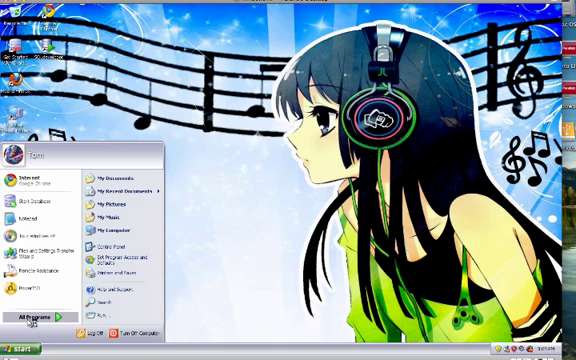
Step: Log in to the Oracle XE database home page with the system username and password
left_click(40, 316)
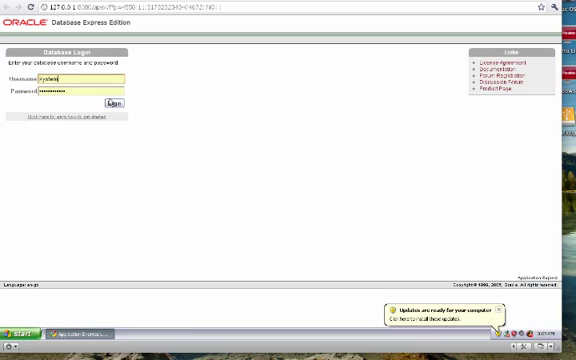
left_click(116, 104)
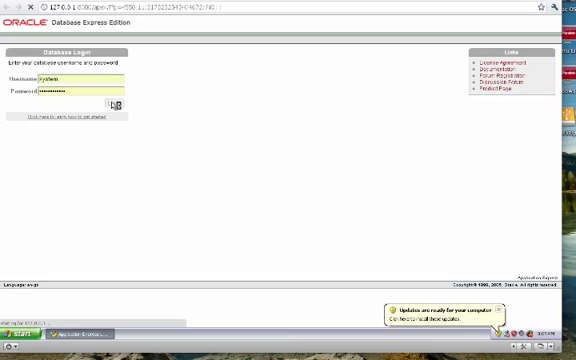
left_click(114, 104)
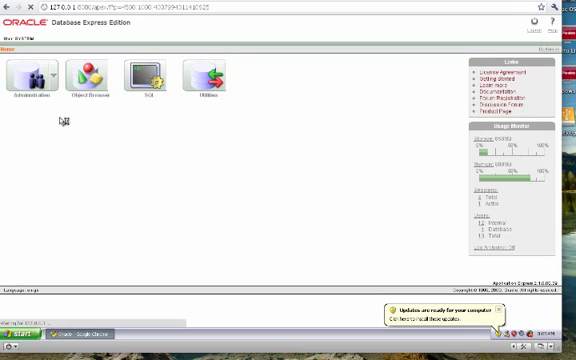
Step: Go to Administration > Database Users > Manage Users to reach the HR user
left_click(32, 78)
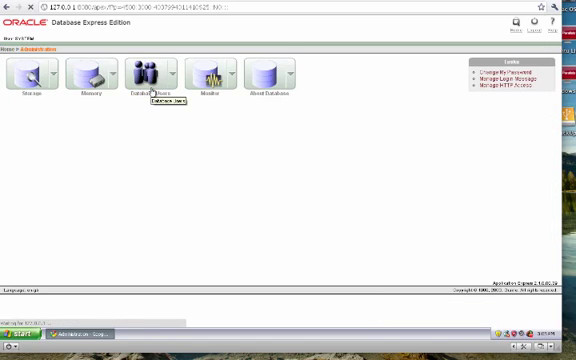
left_click(142, 78)
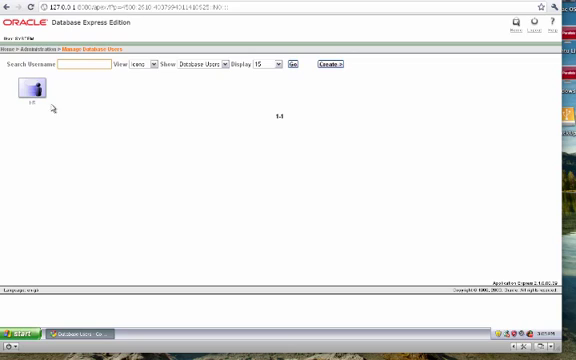
mouse_move(80, 88)
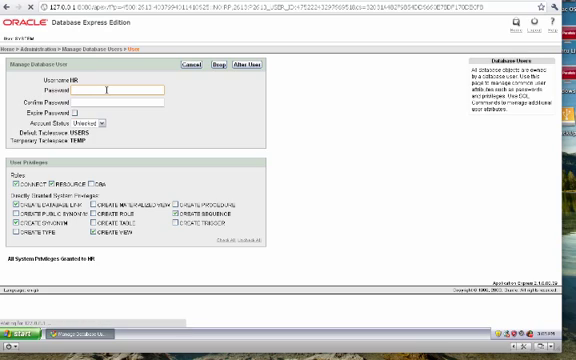
Step: Give the HR account a confirmed password, set Account Status to Unlocked, and apply Alter User
type("4")
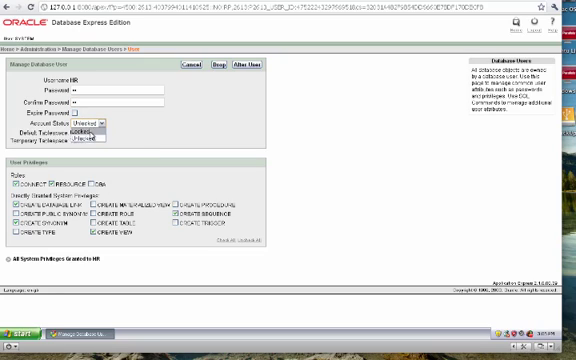
left_click(78, 128)
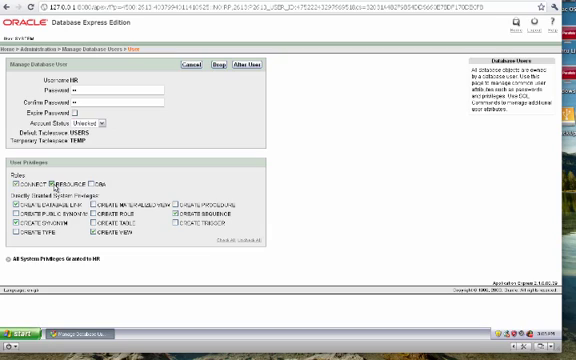
mouse_move(246, 68)
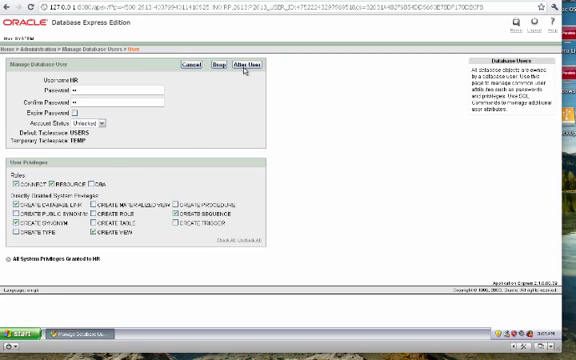
left_click(246, 68)
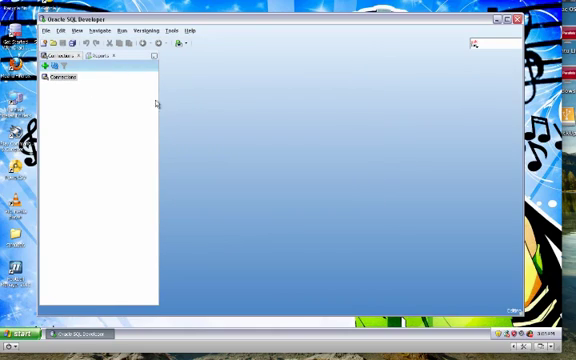
Step: Start a new database connection from the Connections panel's green plus button
left_click(46, 62)
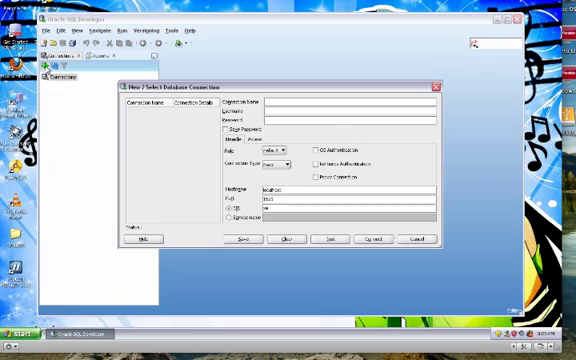
Step: Connect as hr with connection name local and Save Password ticked
type("local")
type("hr")
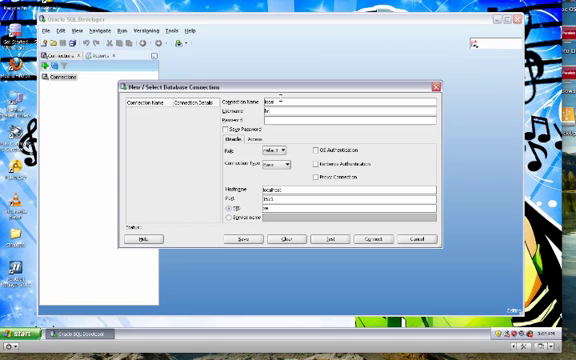
left_click(226, 128)
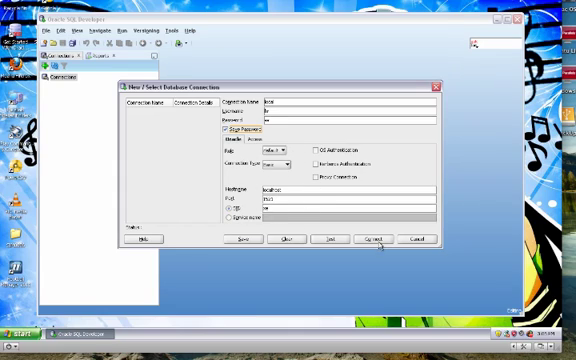
left_click(424, 240)
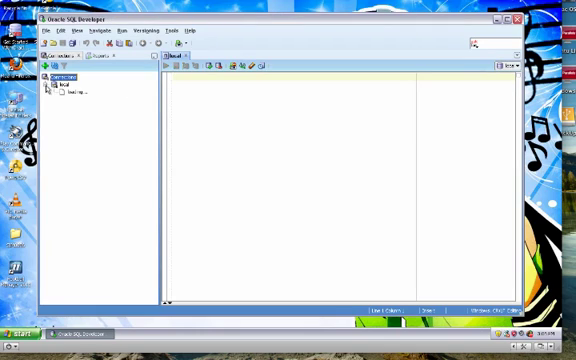
Step: Expand the local connection's Tables node and start a SQL worksheet containing DESC
left_click(48, 78)
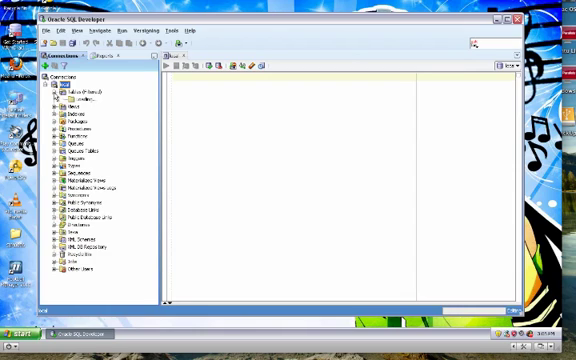
left_click(52, 94)
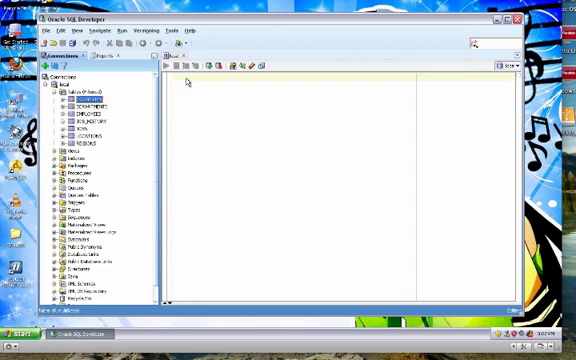
double_click(80, 96)
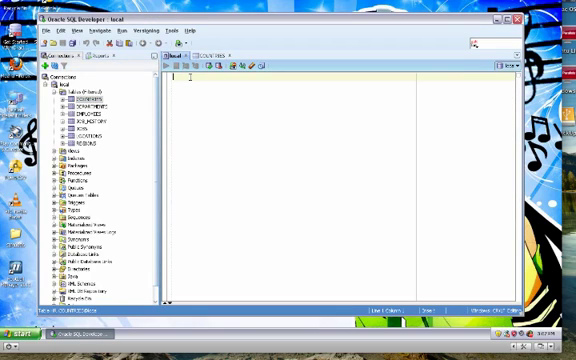
type("DESC")
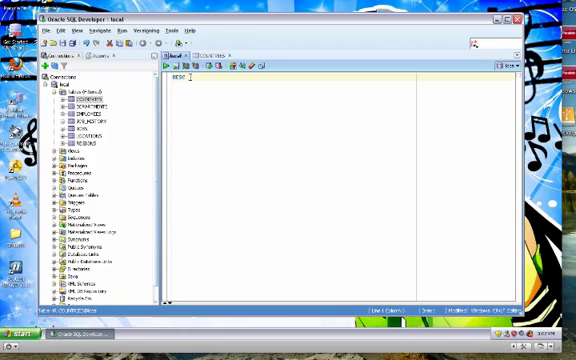